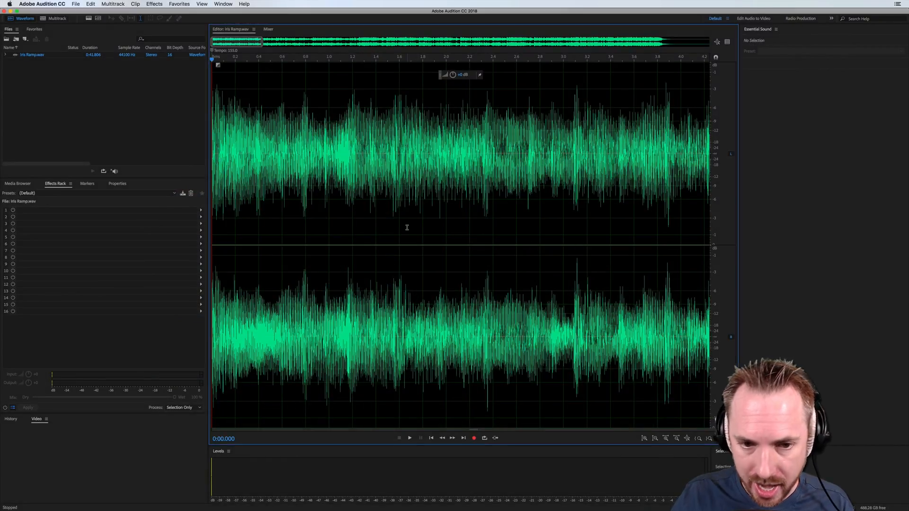
Play Iris Ramp.wav to observe the default page-jump scrolling, then stop playback.
click(409, 437)
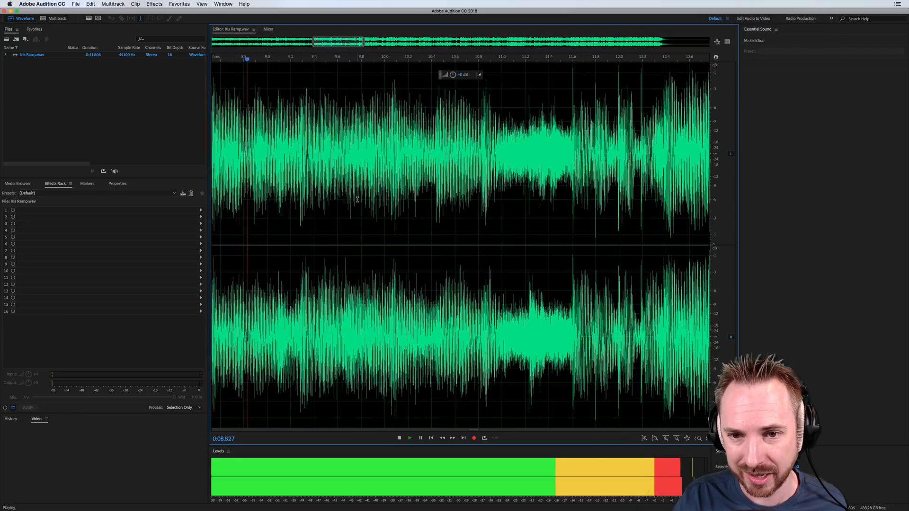
click(399, 437)
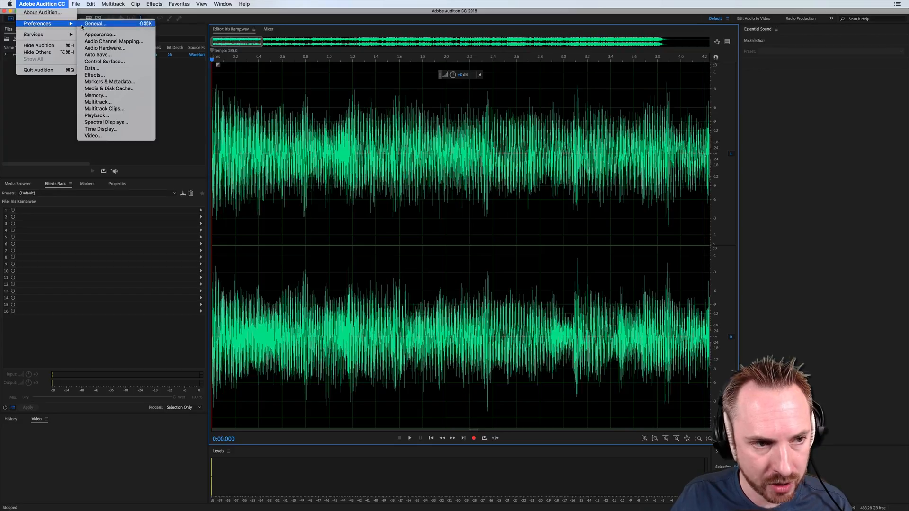
Enable centered auto-scrolling for Waveform and Multitrack editors in Playback preferences and confirm.
click(95, 24)
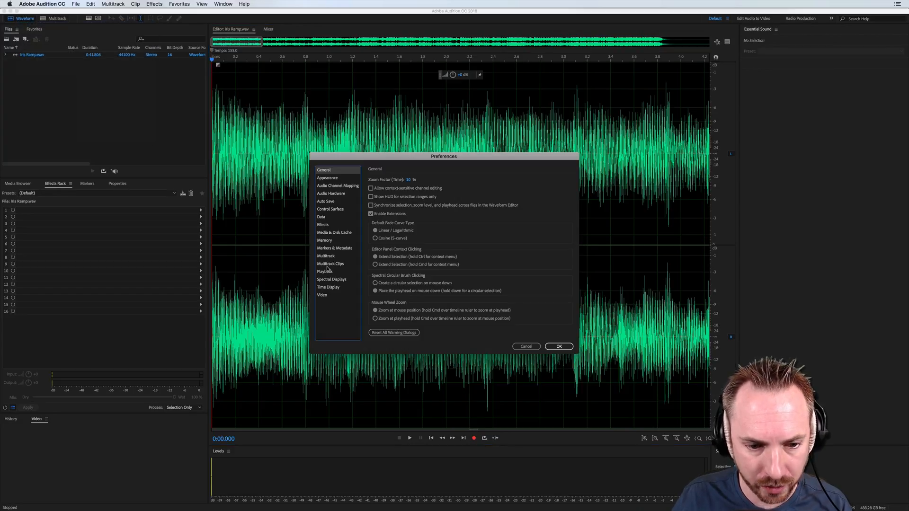
click(325, 271)
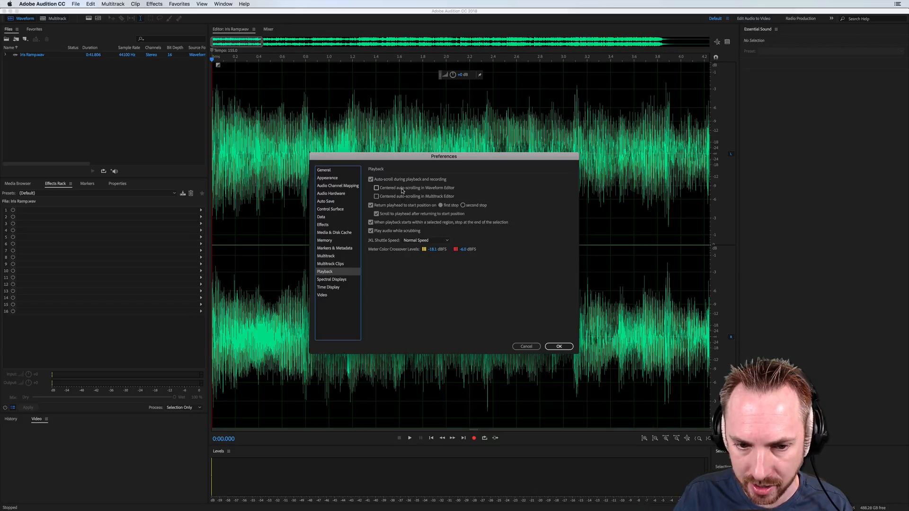
click(376, 196)
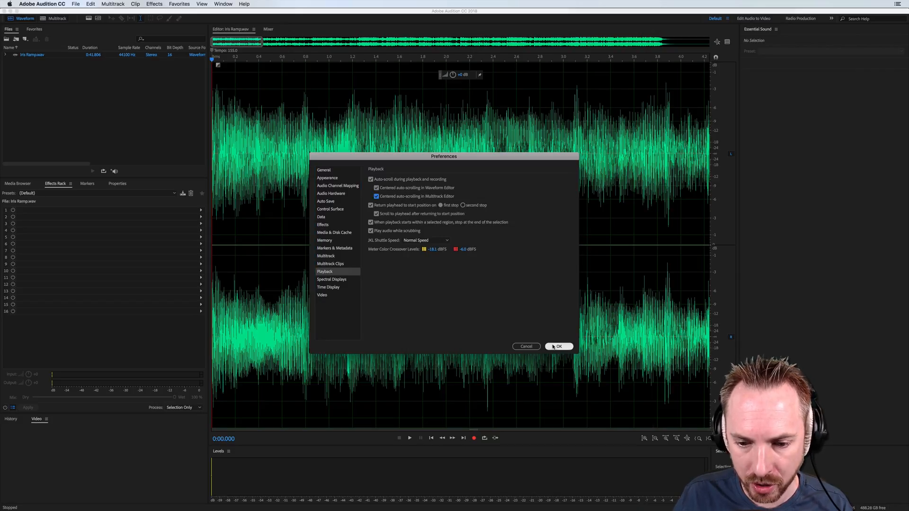
click(556, 346)
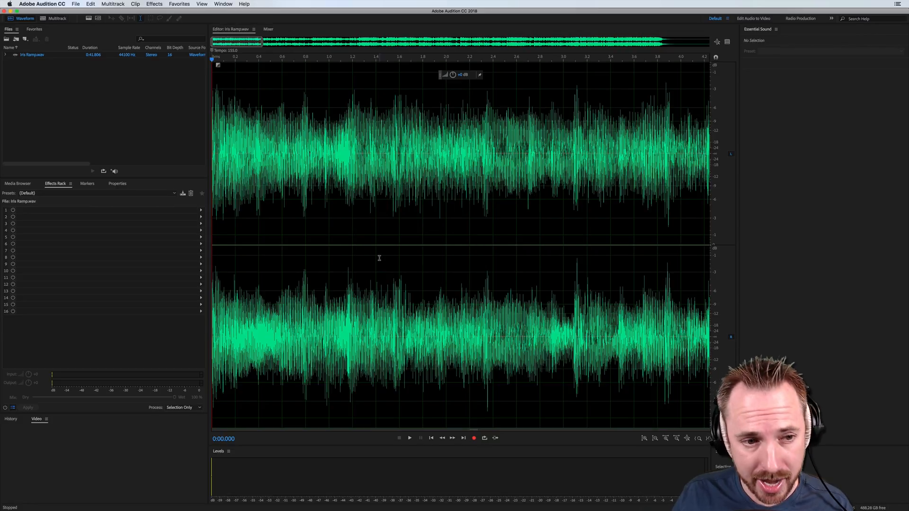
click(409, 437)
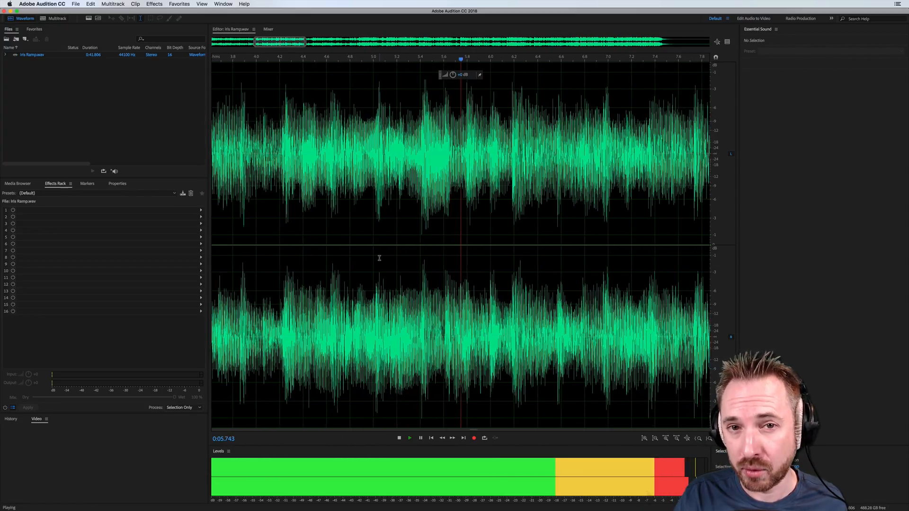
click(399, 437)
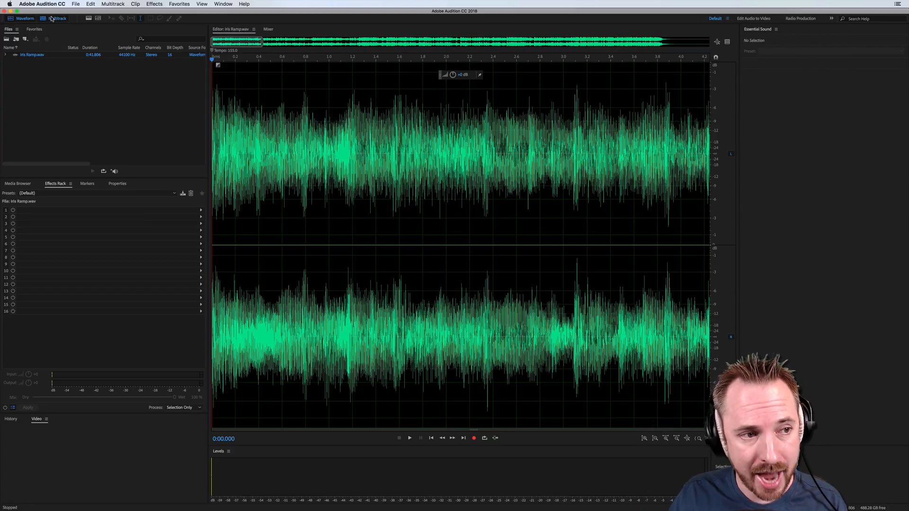
Create a multitrack session with Iris Ramp.wav on Track 2 and play it with centered scrolling.
click(58, 18)
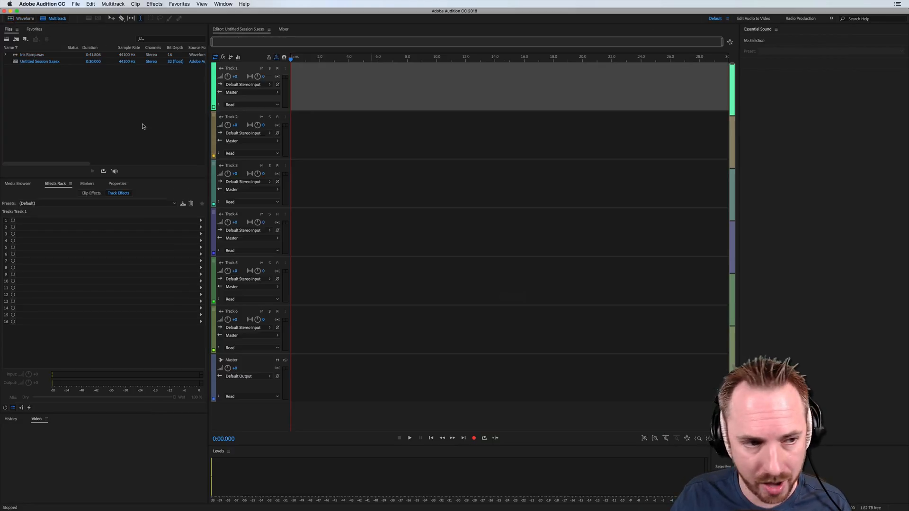
drag(32, 54, 464, 87)
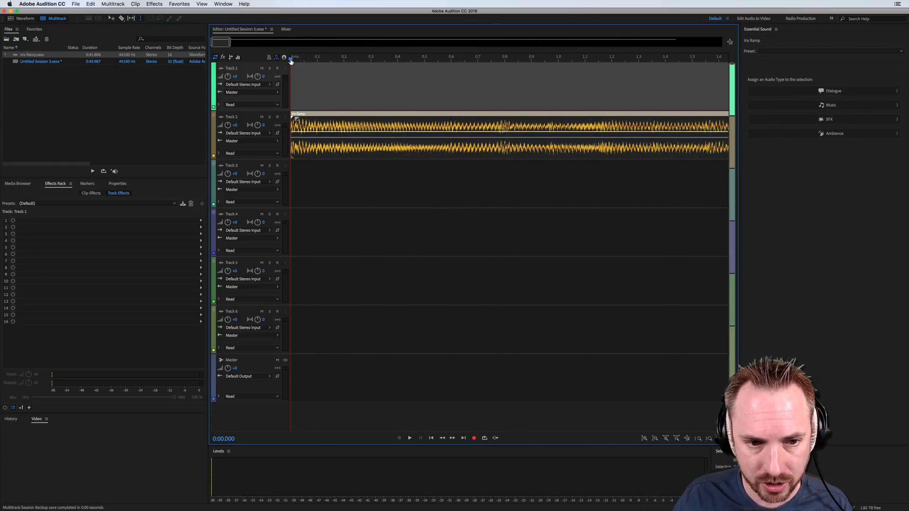
click(409, 437)
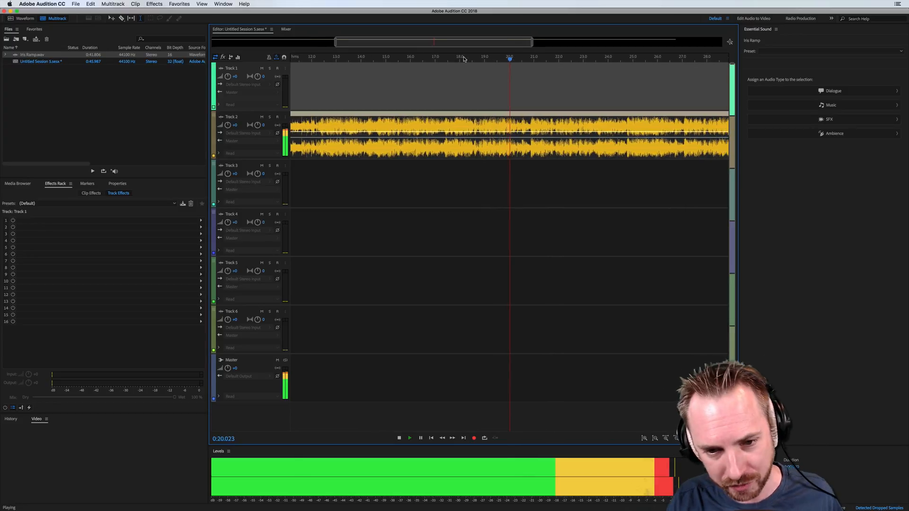
Stop multitrack playback and place the playhead just under one second into the session.
click(399, 437)
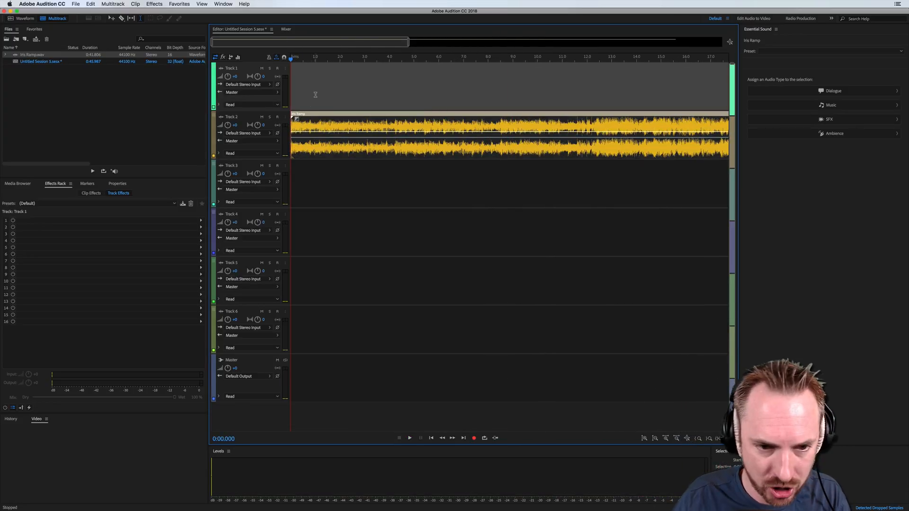
click(316, 56)
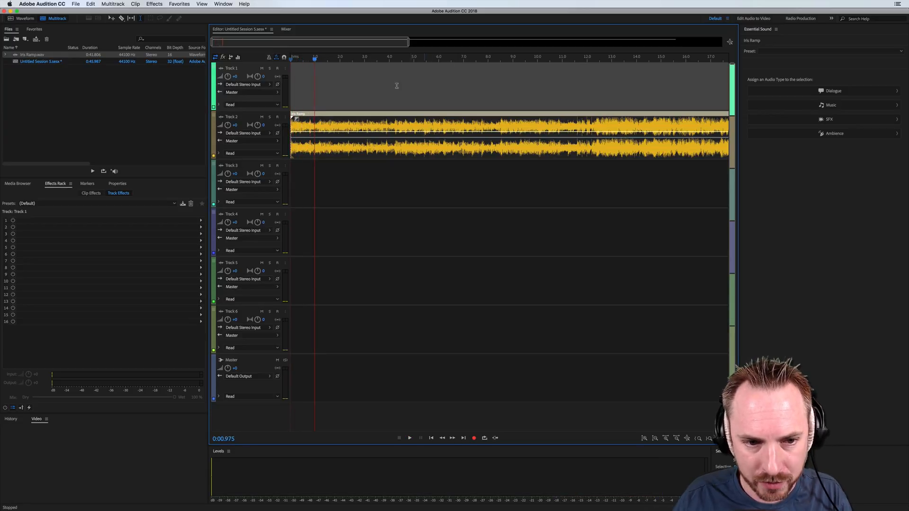